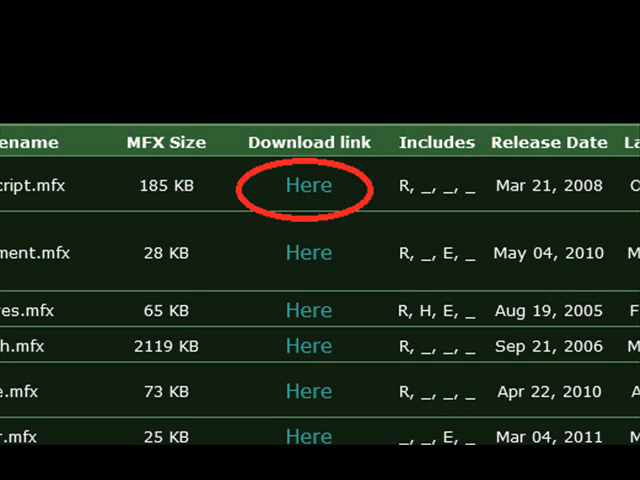
- Download the 185 KB .net Script extension released Mar 21, 2008 from the first table row
{"action": "left_click", "coordinate": [308, 185]}
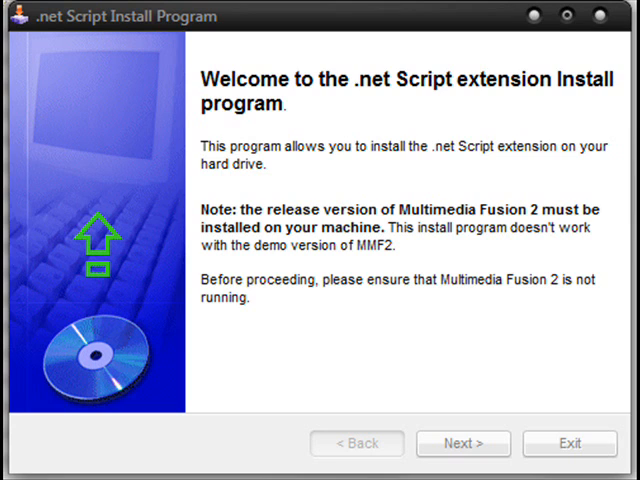
- Continue past the installer's welcome page and accept the default installation folder
{"action": "left_click", "coordinate": [463, 443]}
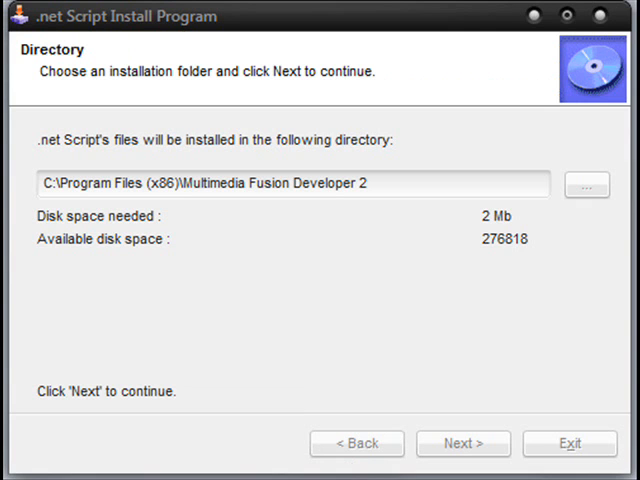
{"action": "left_click", "coordinate": [463, 443]}
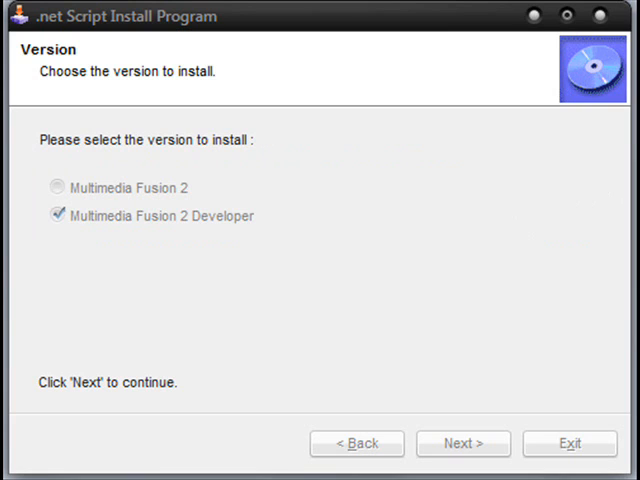